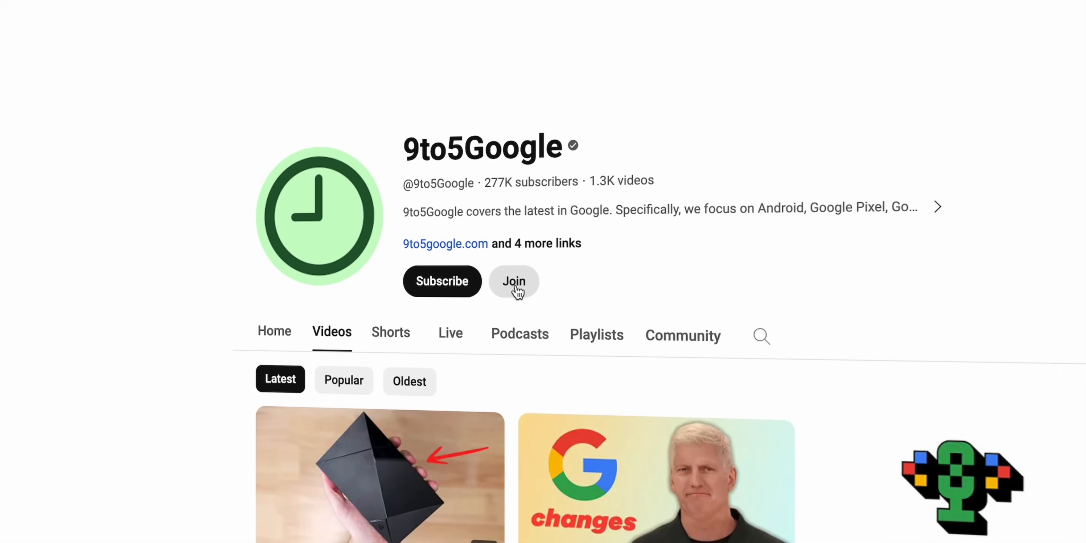
# - Select the 9to5Google channel's Videos tab sorted by Latest
pyautogui.click(513, 281)
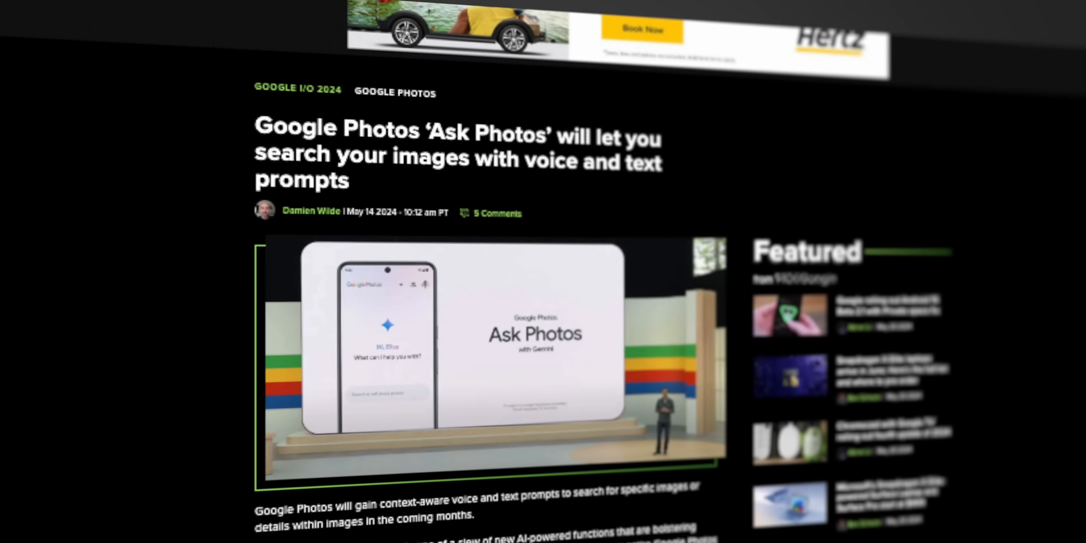
# - Ask Photos about past birthday party themes and view the answer with matching photos
pyautogui.scroll(-3)
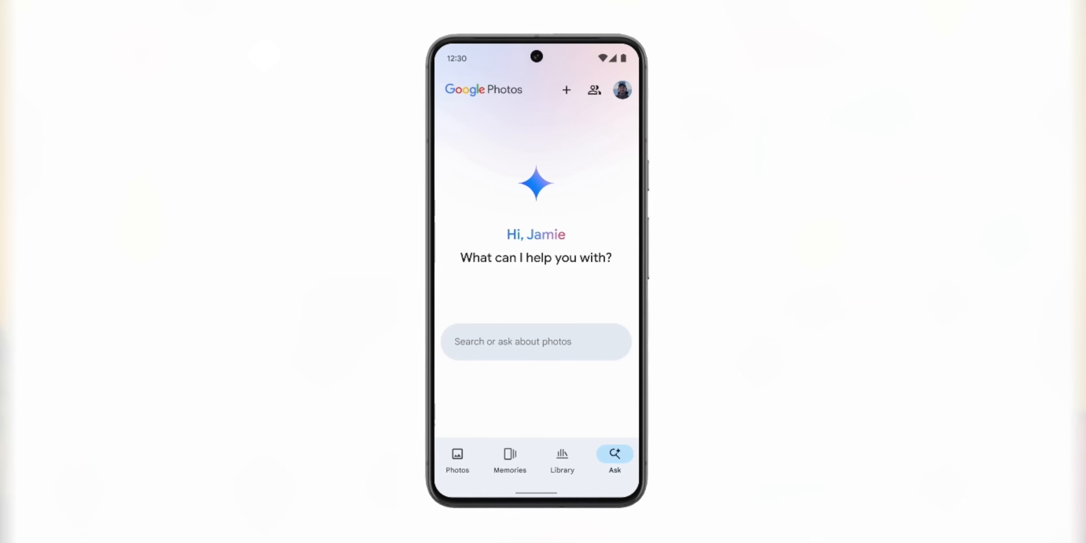
pyautogui.click(536, 341)
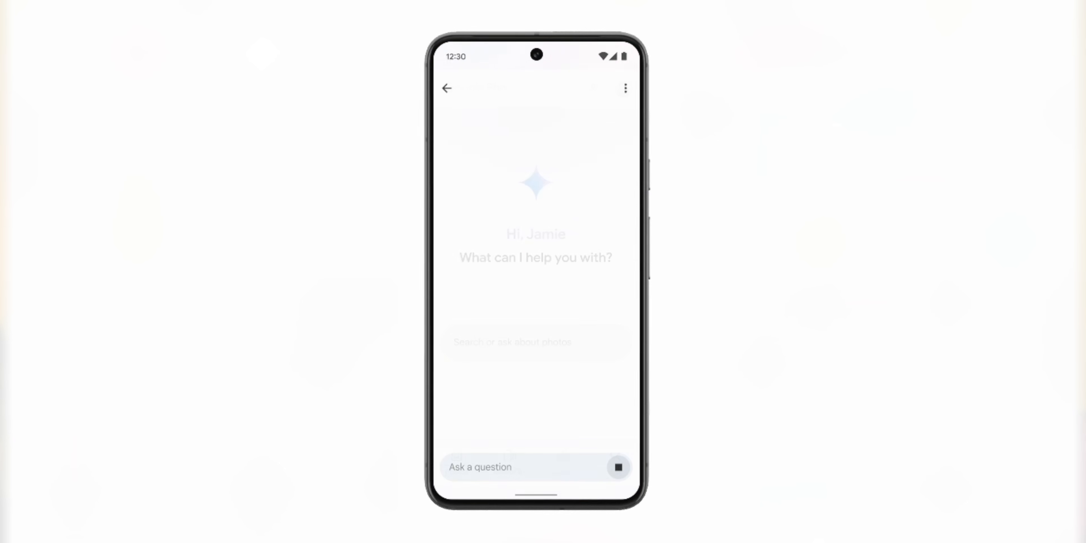
pyautogui.click(618, 467)
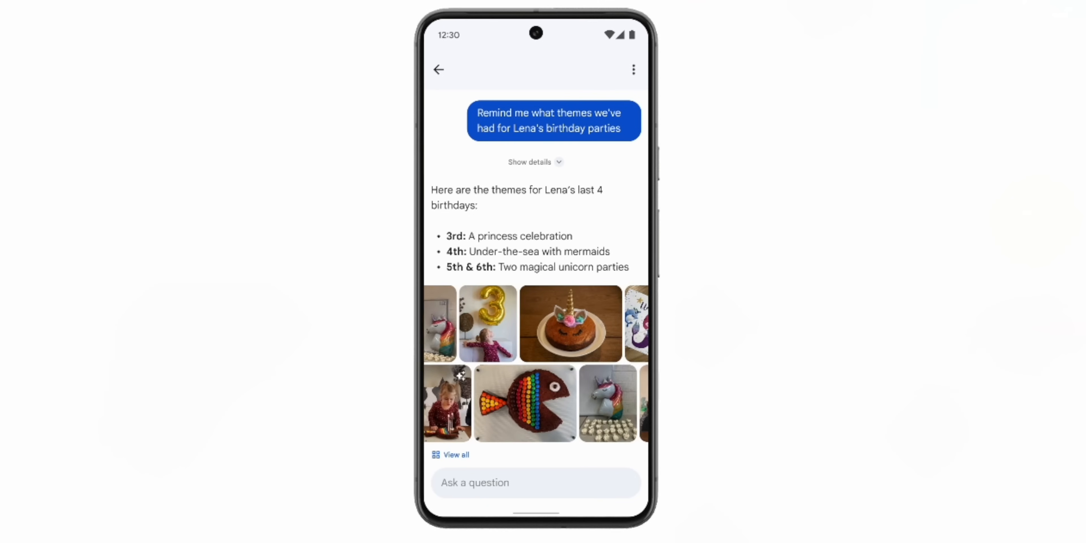
pyautogui.hscroll(-3)
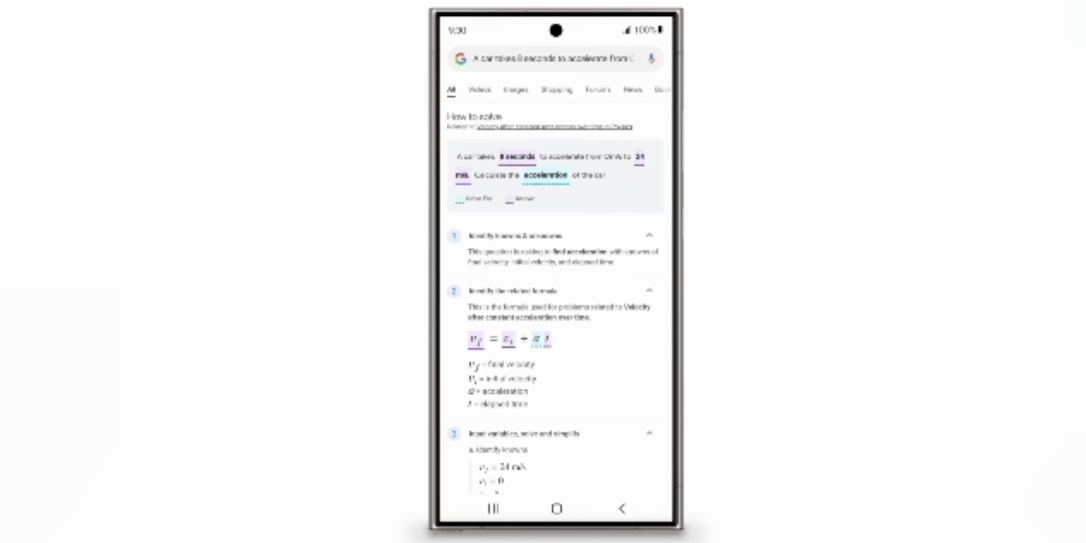
# - Scroll the acceleration solution down to the velocity formula and known values
pyautogui.scroll(-3)
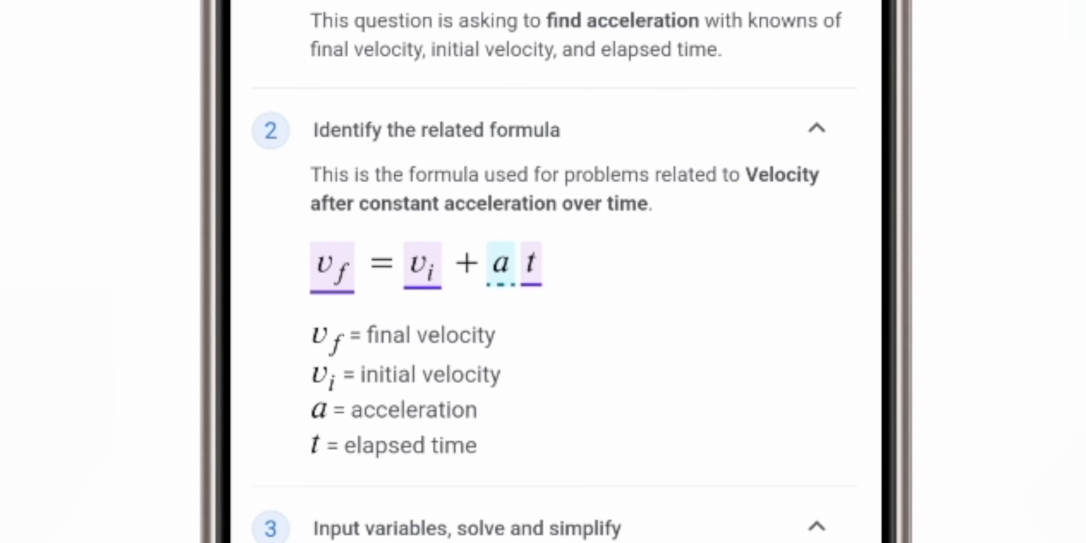
pyautogui.scroll(-3)
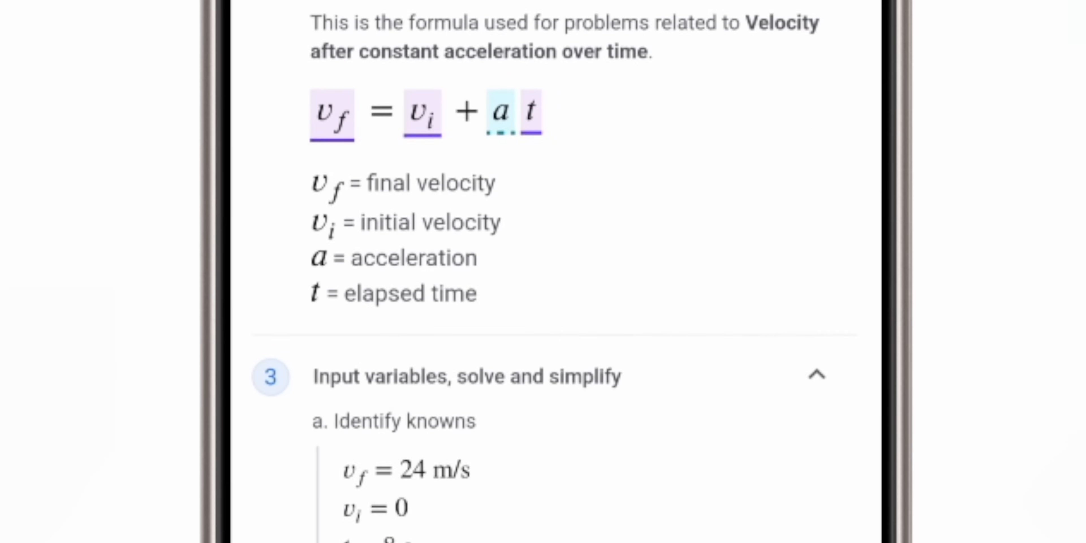
pyautogui.scroll(-3)
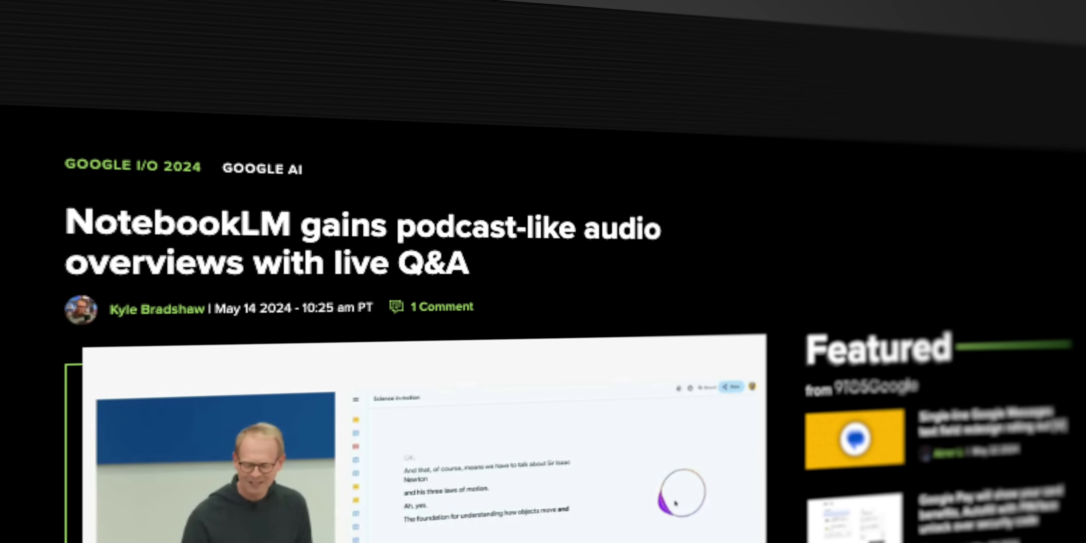
# - Select all documentary notes and generate a timeline of Deep Water plant events
pyautogui.scroll(-3)
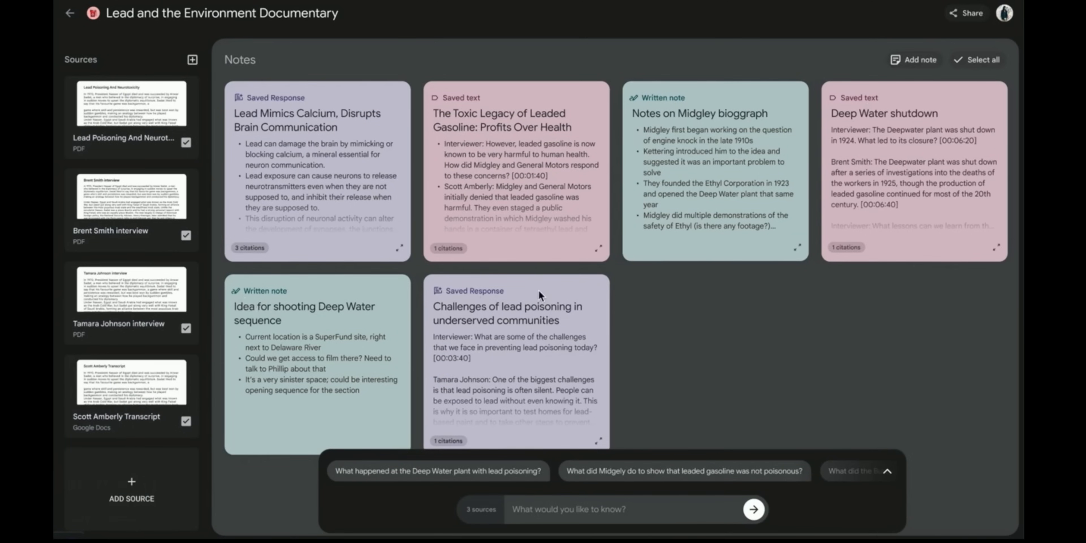
pyautogui.moveTo(886, 95)
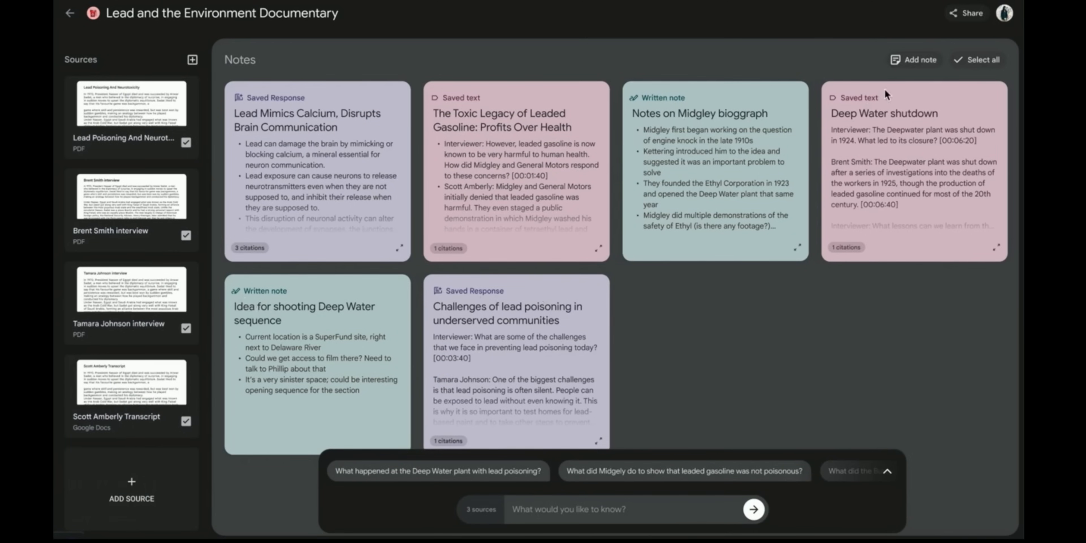
pyautogui.click(981, 60)
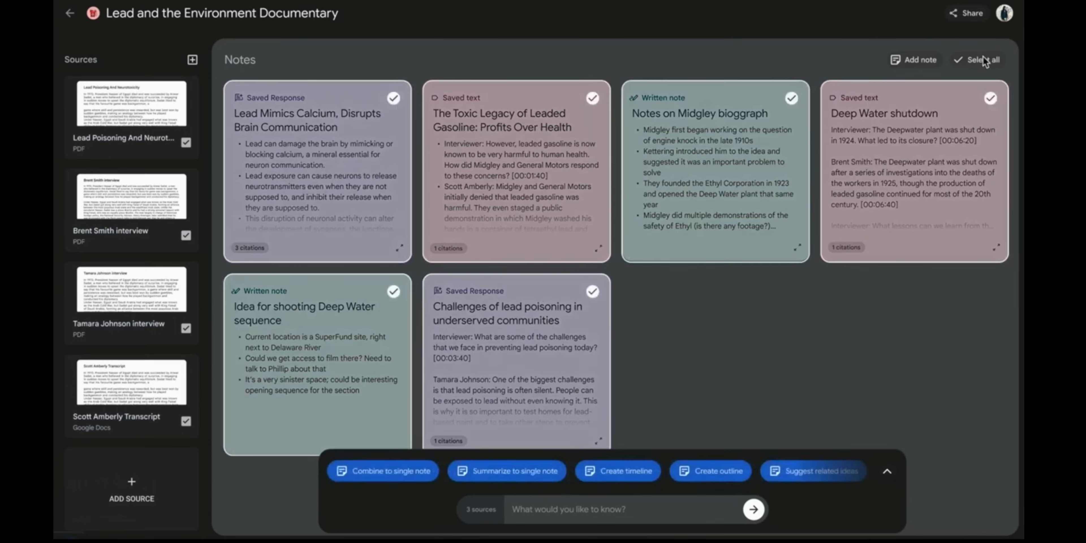
pyautogui.moveTo(450, 483)
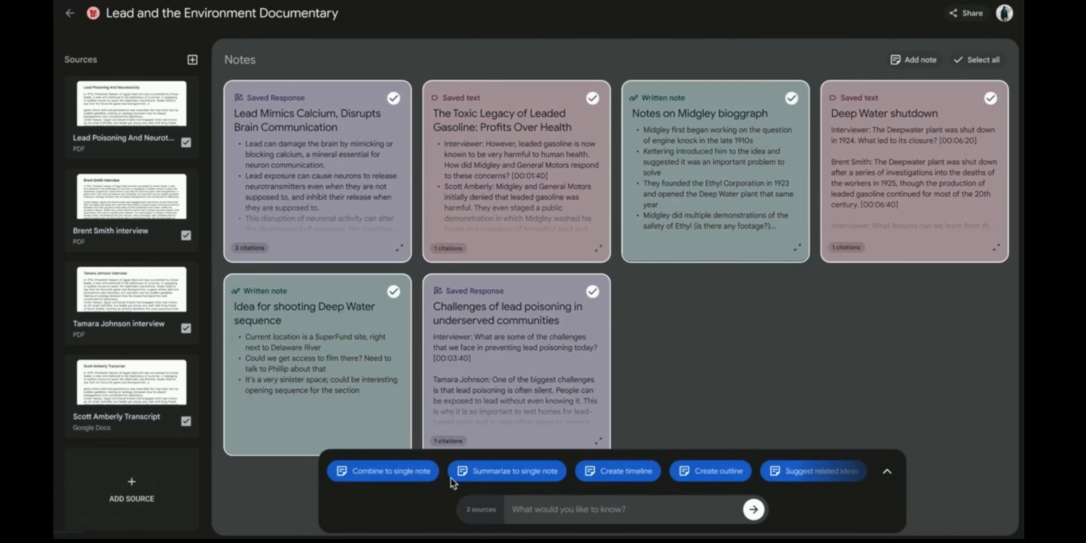
pyautogui.moveTo(709, 471)
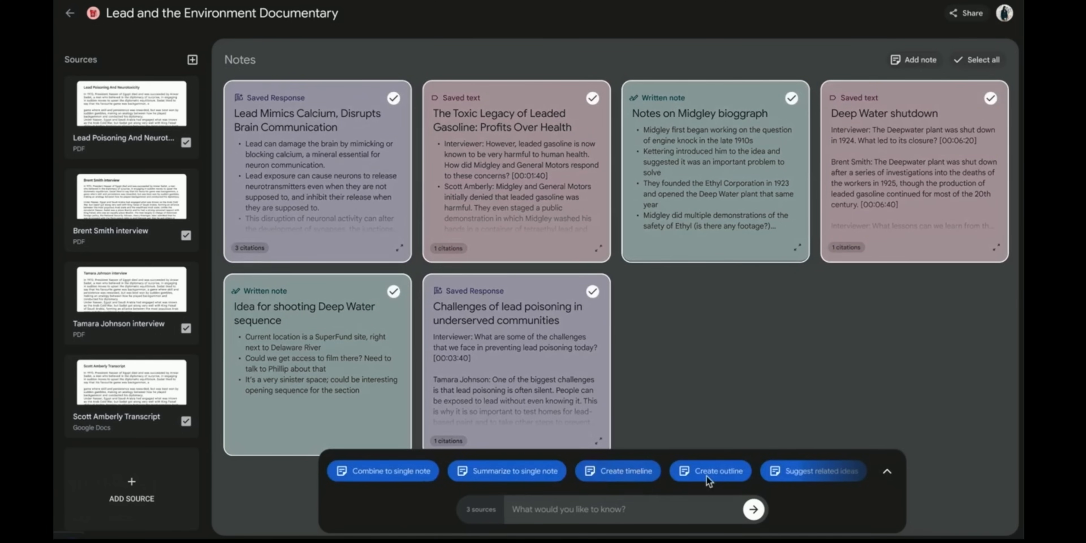
pyautogui.moveTo(618, 470)
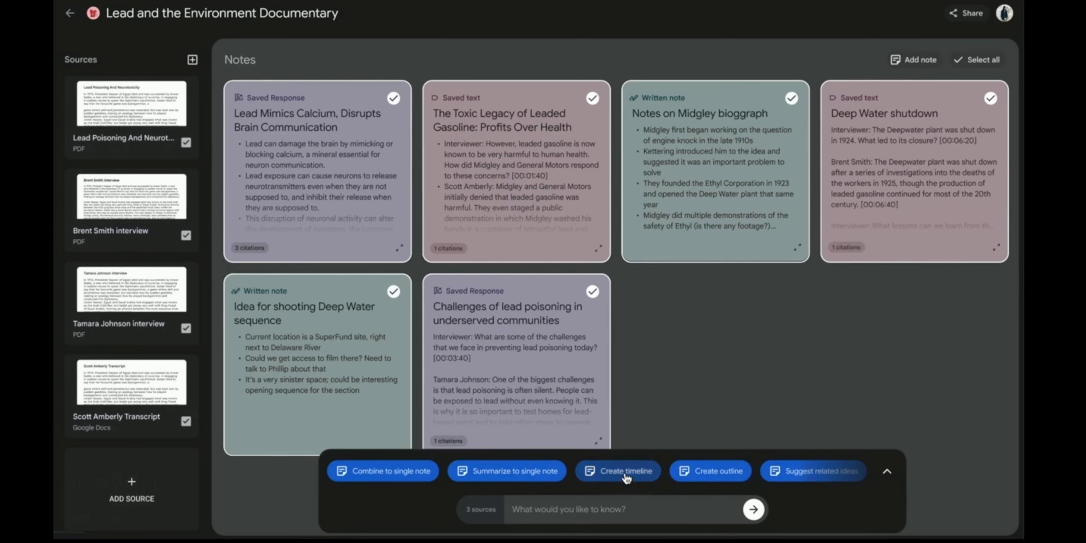
pyautogui.click(616, 471)
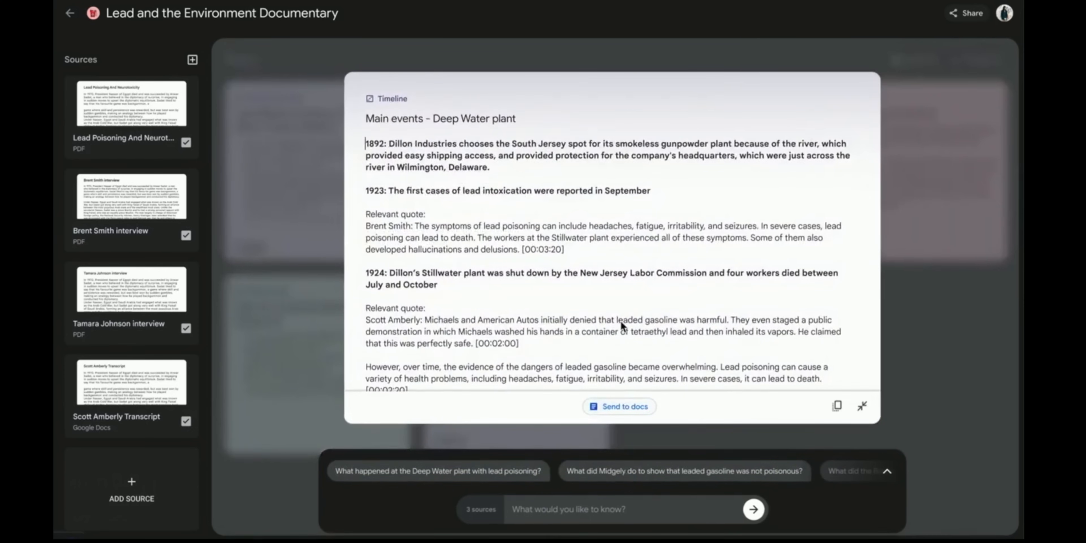
pyautogui.moveTo(635, 337)
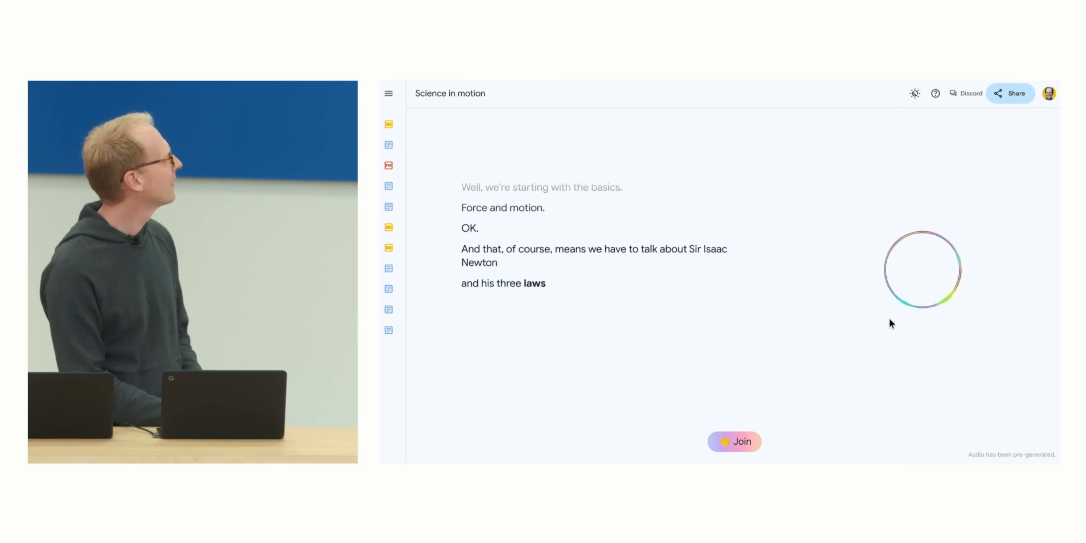
# - Play the Science in motion audio overview
pyautogui.click(733, 441)
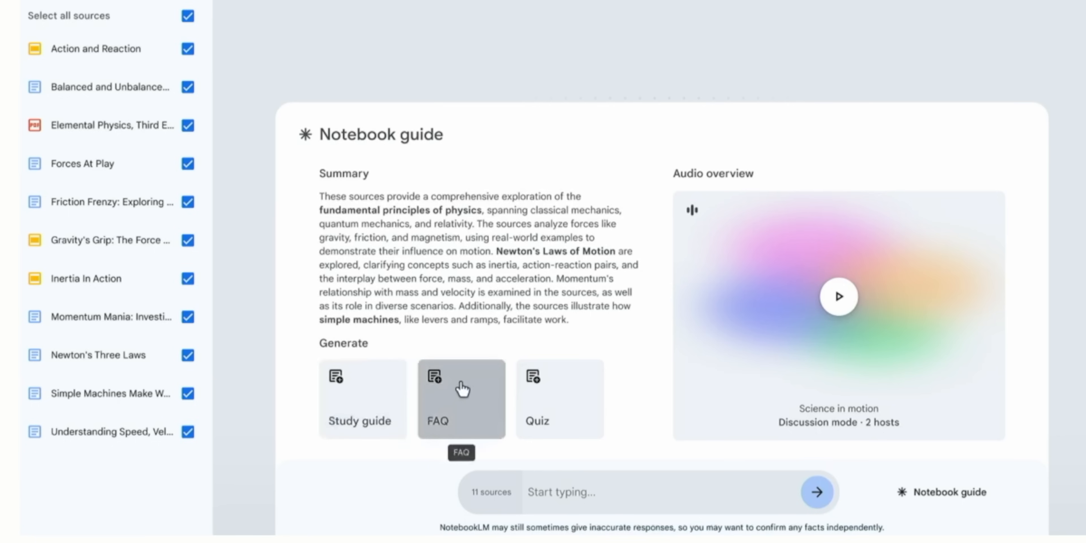
pyautogui.moveTo(577, 397)
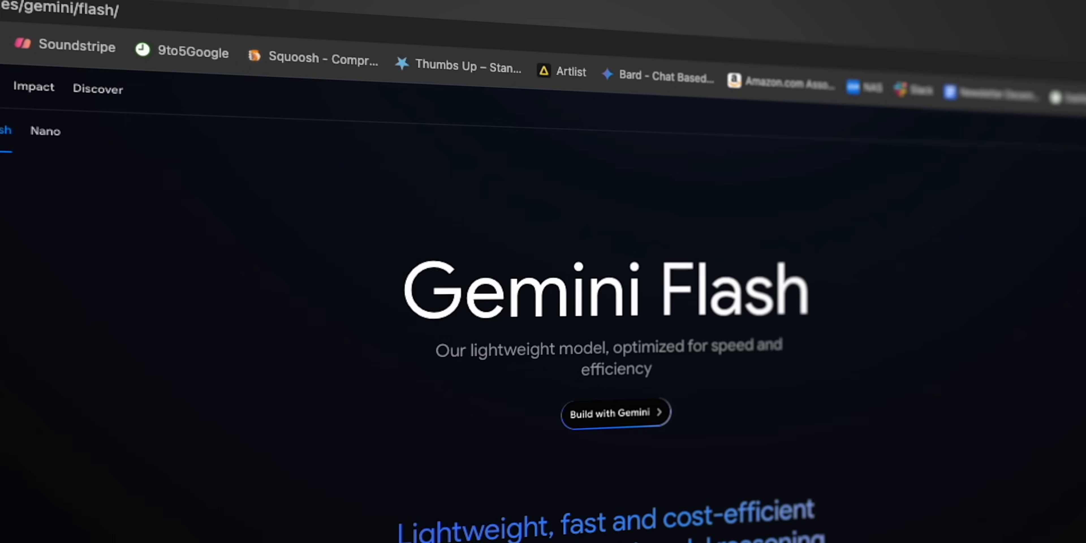
# - Scroll the Gemini Flash page to the Longer context one-million-token section
pyautogui.scroll(-3)
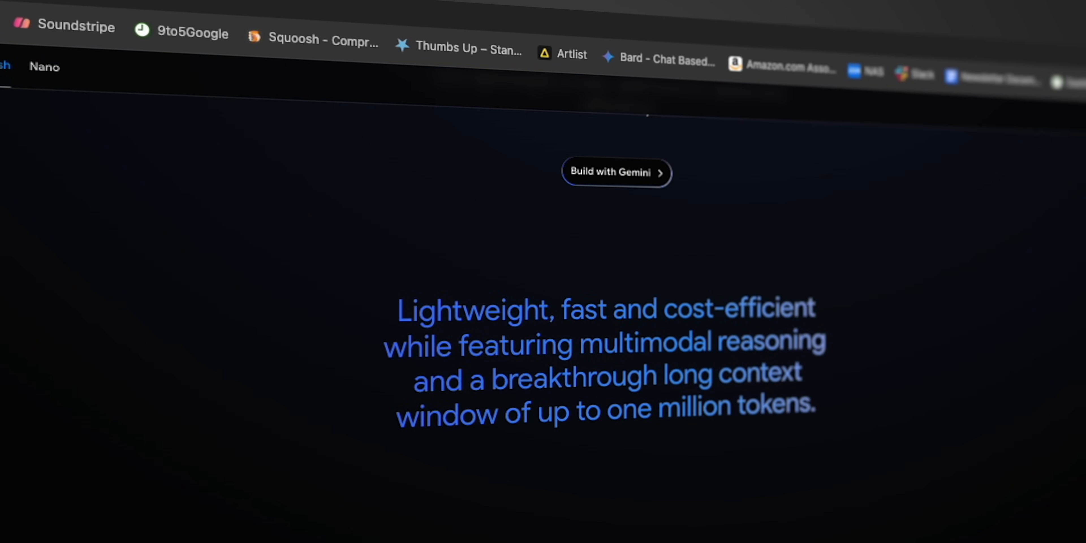
pyautogui.scroll(-3)
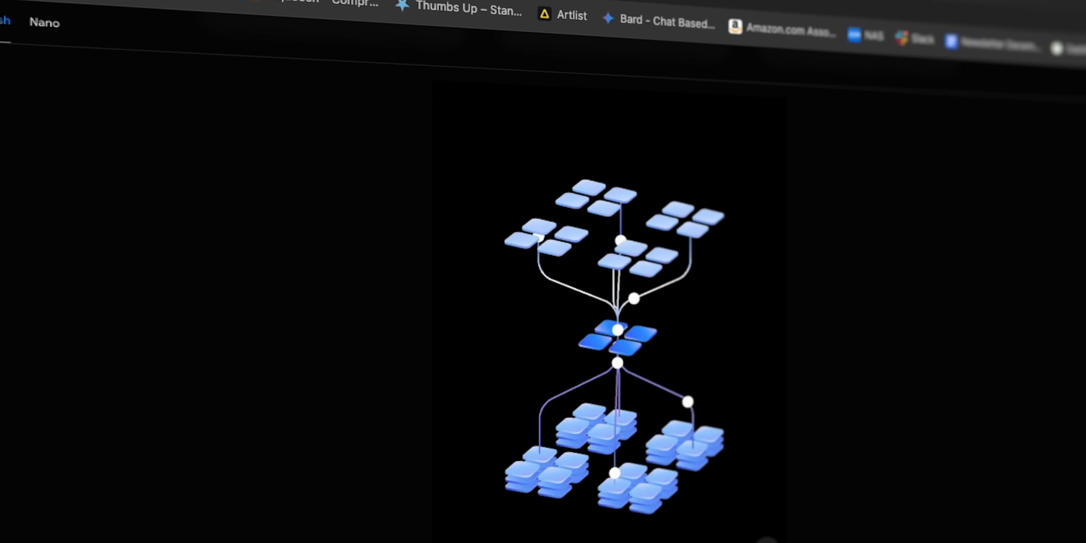
pyautogui.scroll(-3)
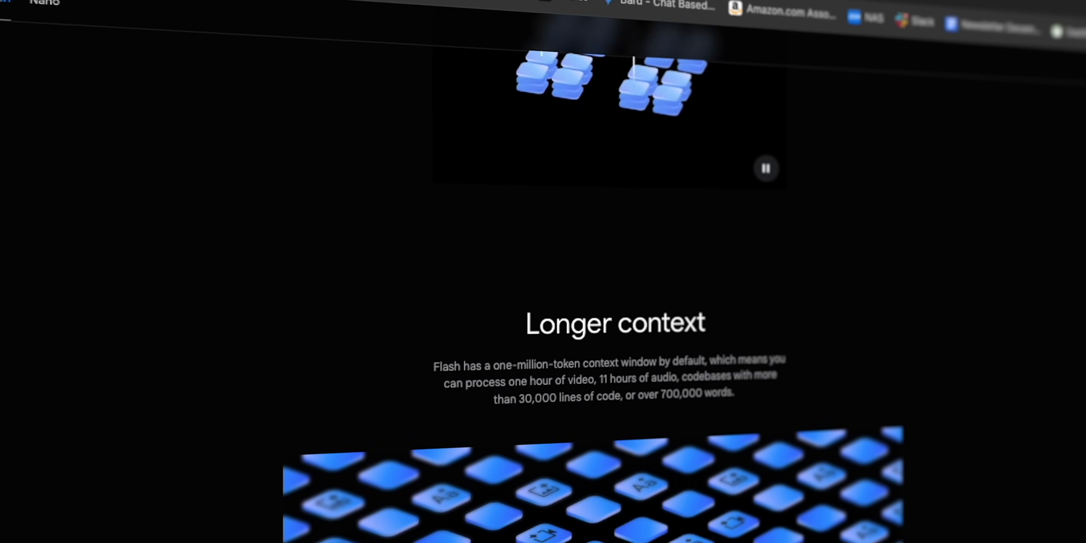